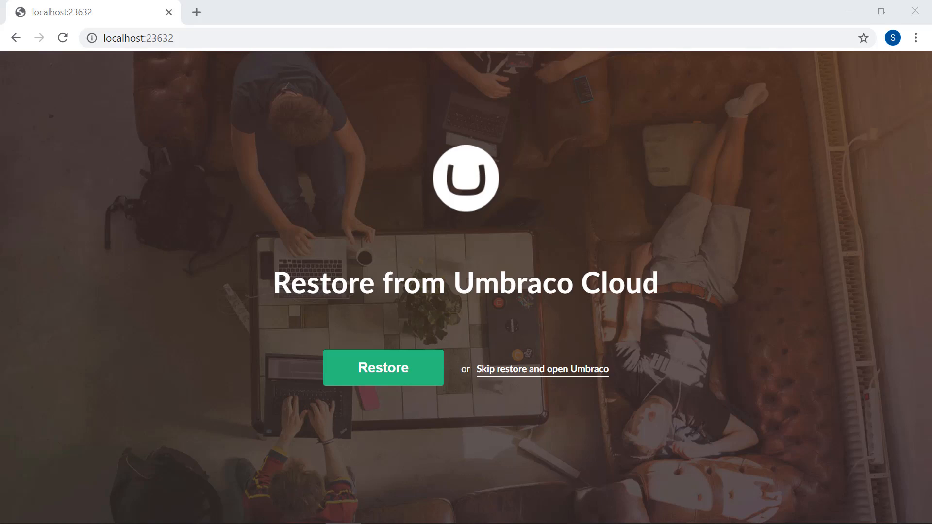
{"action": "mouse_move", "coordinate": [187, 70]}
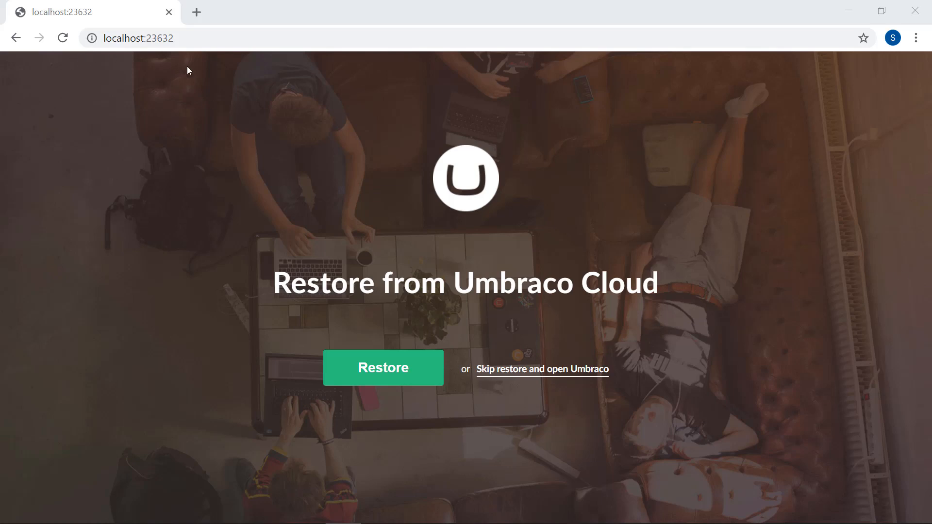
{"action": "mouse_move", "coordinate": [100, 118]}
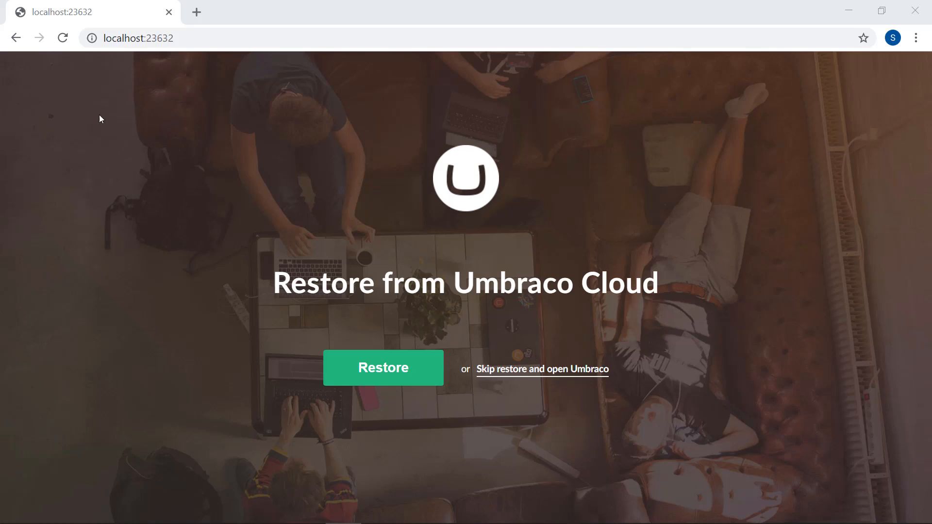
{"action": "mouse_move", "coordinate": [362, 484]}
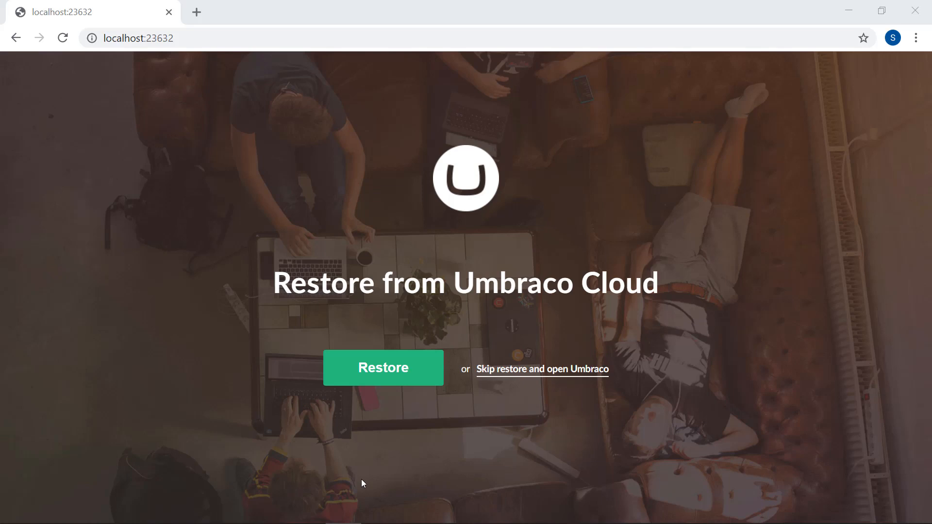
{"action": "mouse_move", "coordinate": [370, 484]}
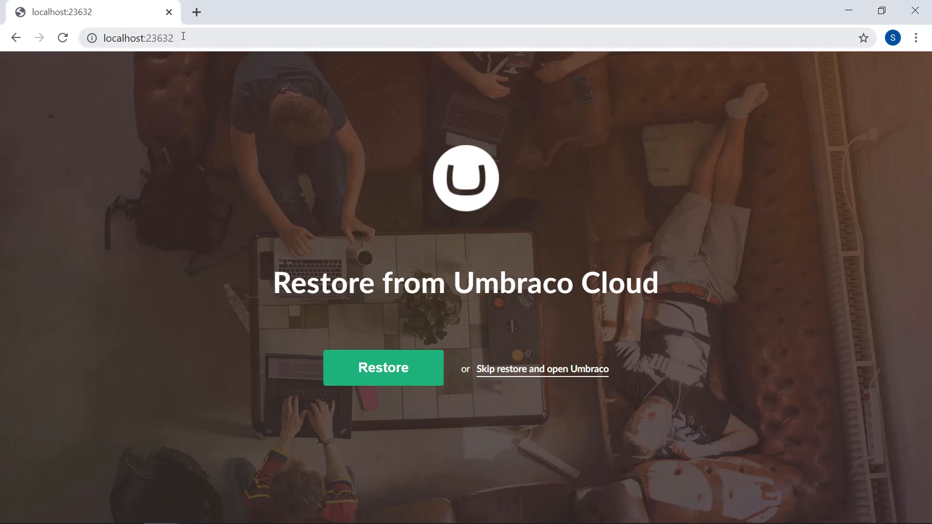
Sign in to the Umbraco back office at /umbraco with email and password.
{"action": "type", "text": "umbraco"}
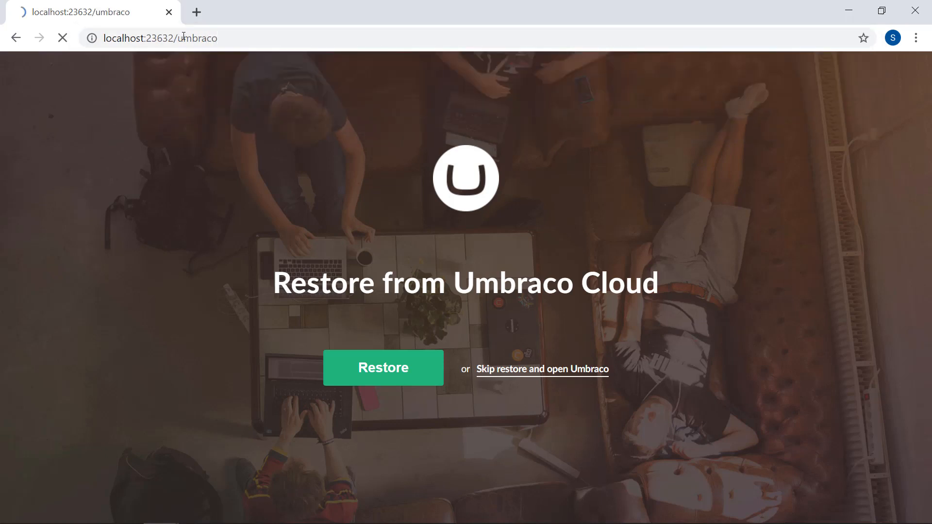
{"action": "left_click", "coordinate": [542, 369]}
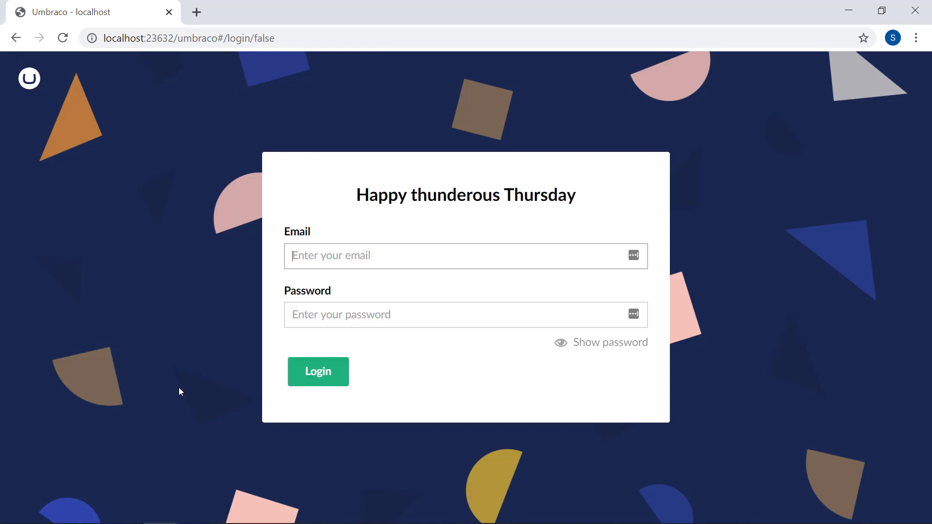
{"action": "type", "text": "password"}
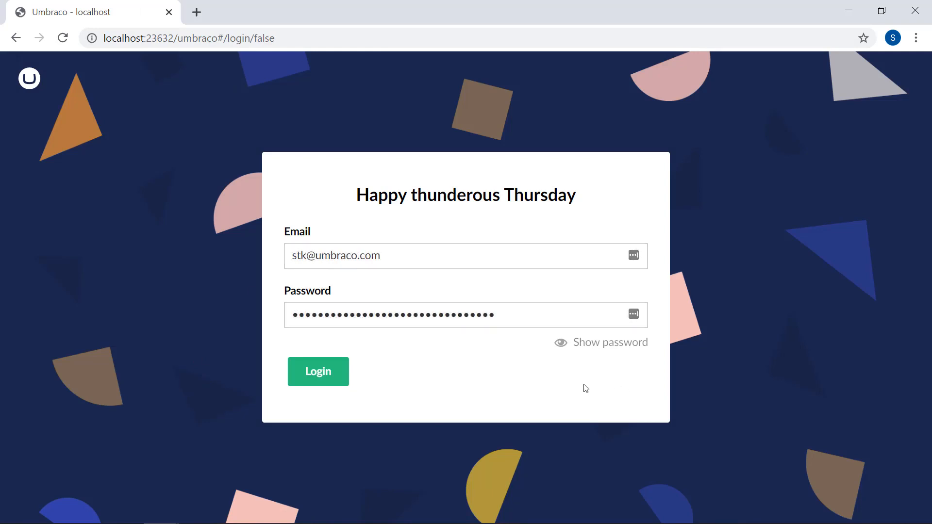
{"action": "left_click", "coordinate": [318, 372]}
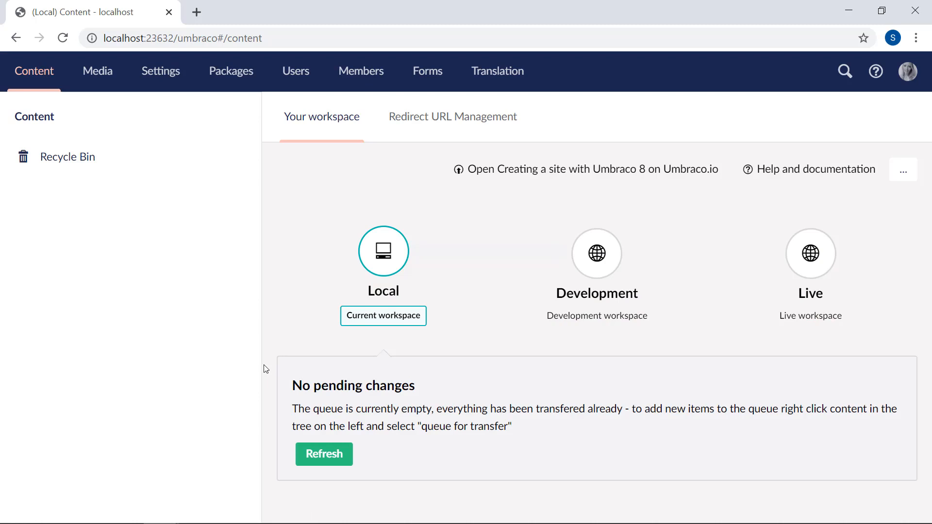
{"action": "mouse_move", "coordinate": [127, 322]}
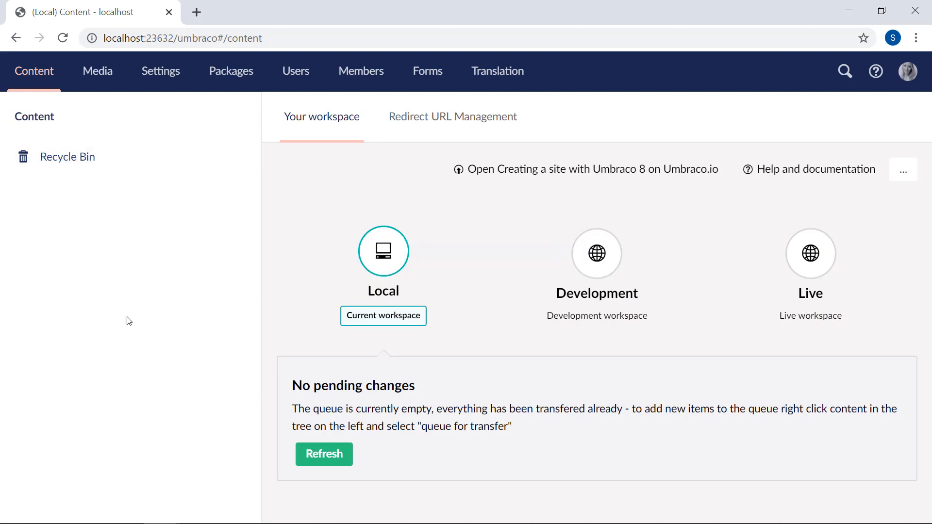
{"action": "mouse_move", "coordinate": [166, 399]}
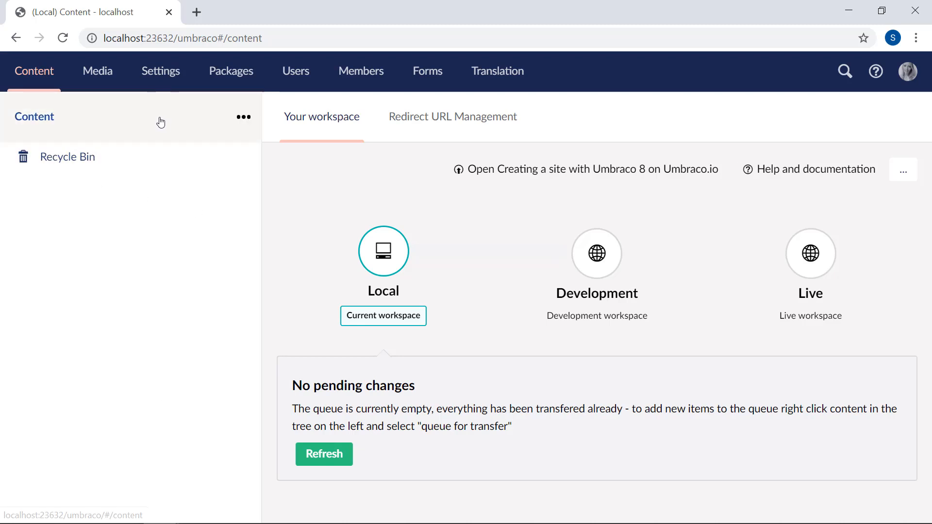
Start creating an item under the Content root via its actions menu.
{"action": "left_click", "coordinate": [243, 116]}
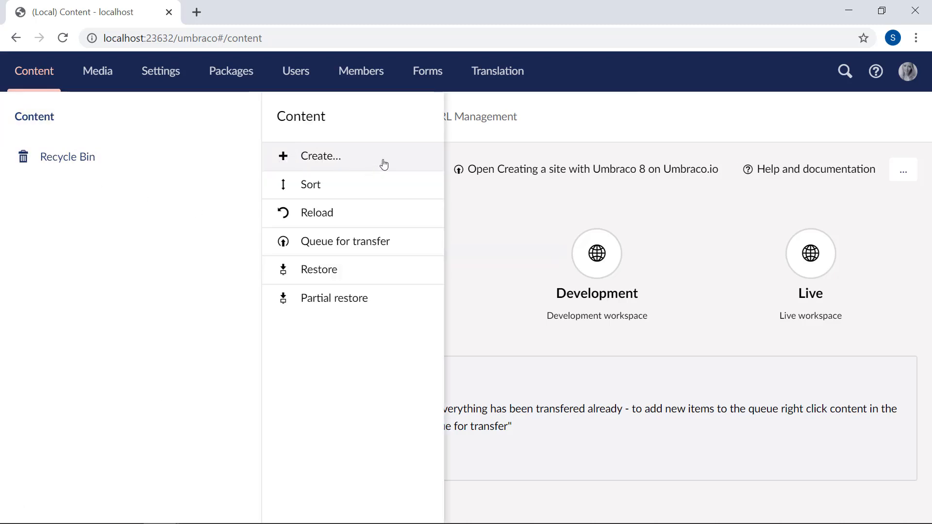
{"action": "left_click", "coordinate": [321, 156]}
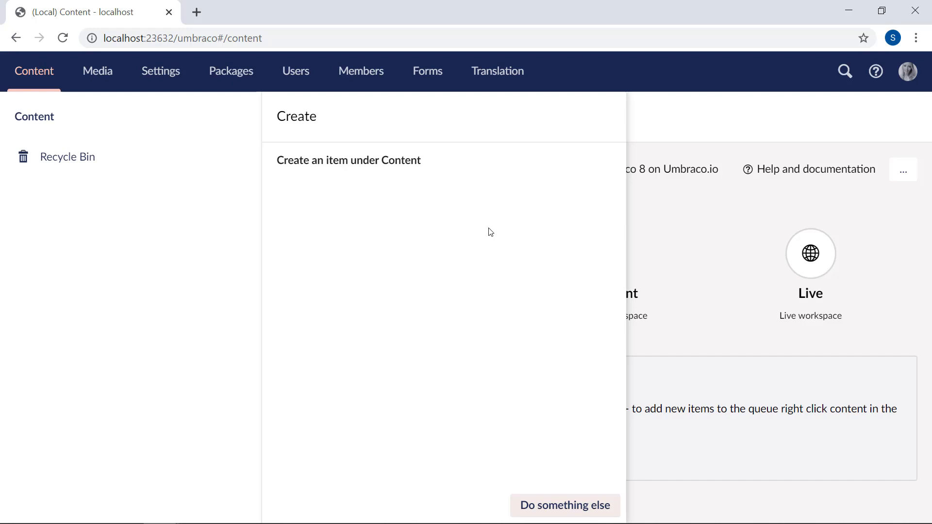
{"action": "mouse_move", "coordinate": [501, 242]}
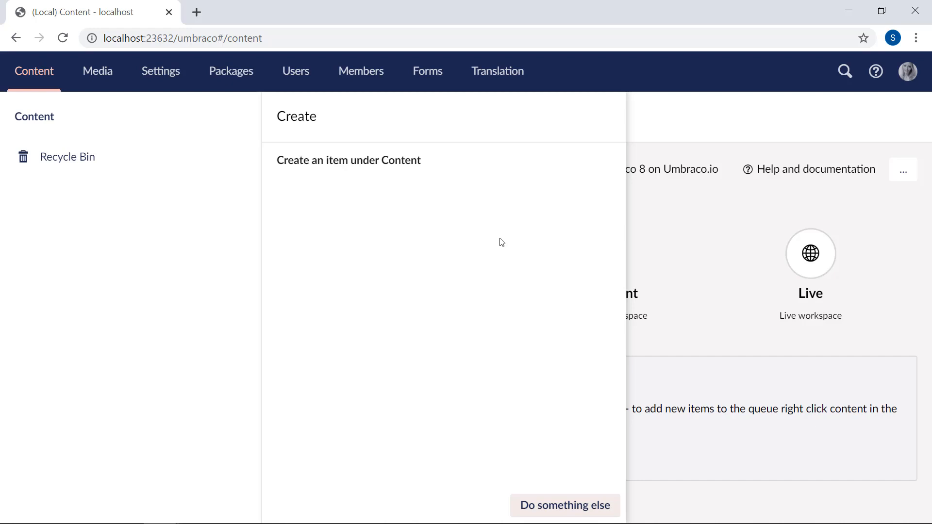
{"action": "mouse_move", "coordinate": [161, 71]}
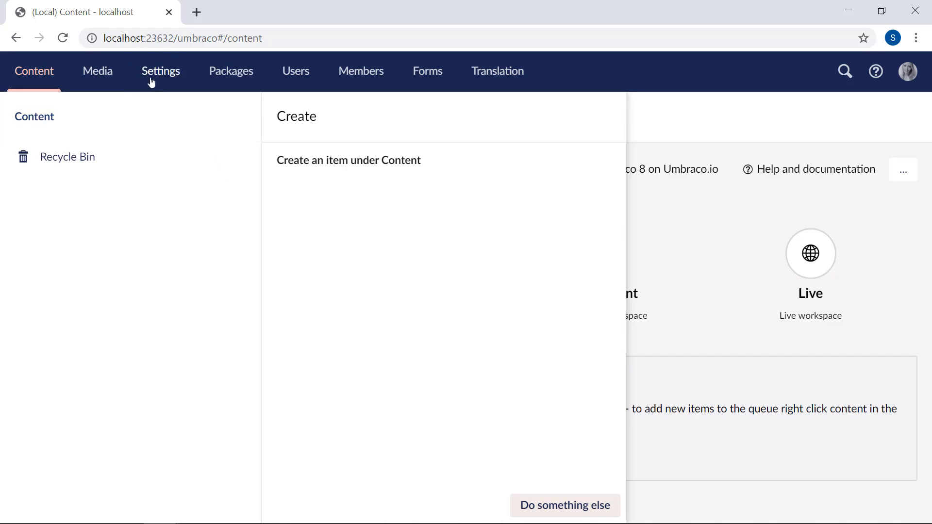
In Settings, create a new Document Type from the Document Types menu.
{"action": "left_click", "coordinate": [161, 71]}
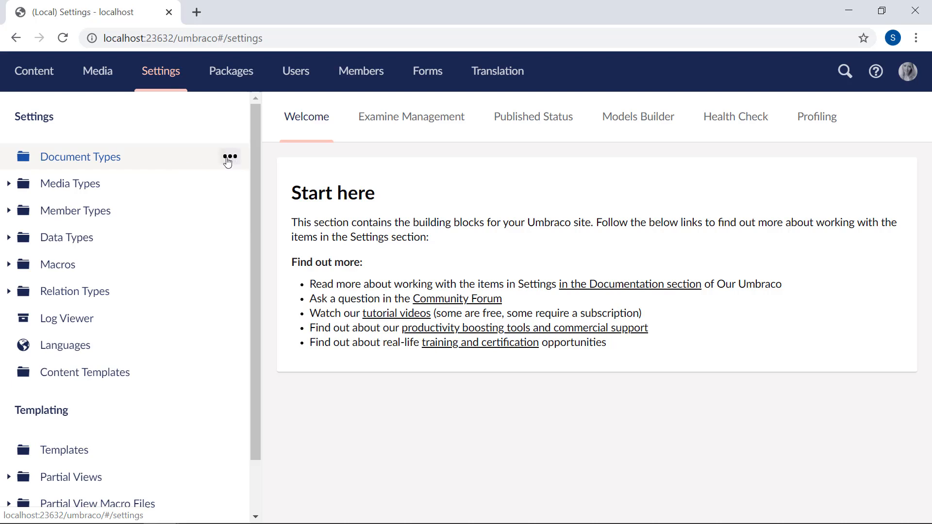
{"action": "left_click", "coordinate": [229, 157]}
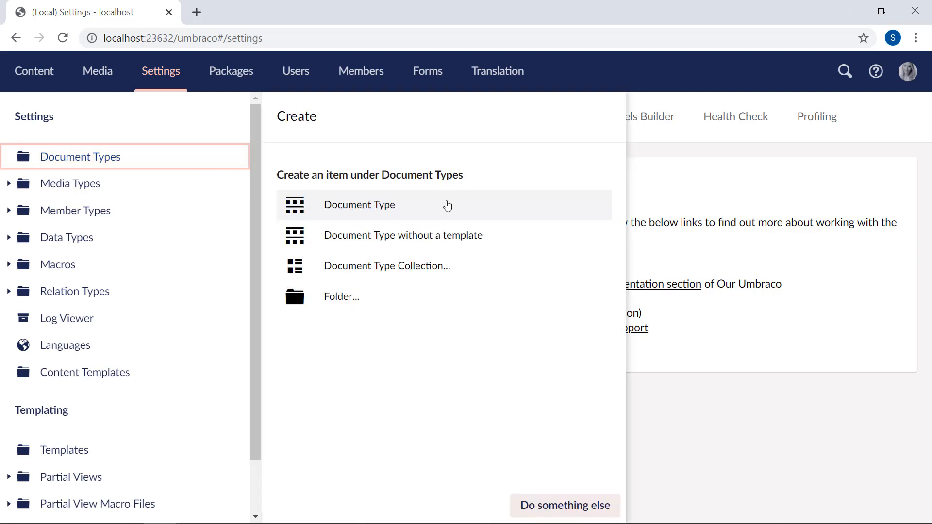
{"action": "left_click", "coordinate": [358, 205]}
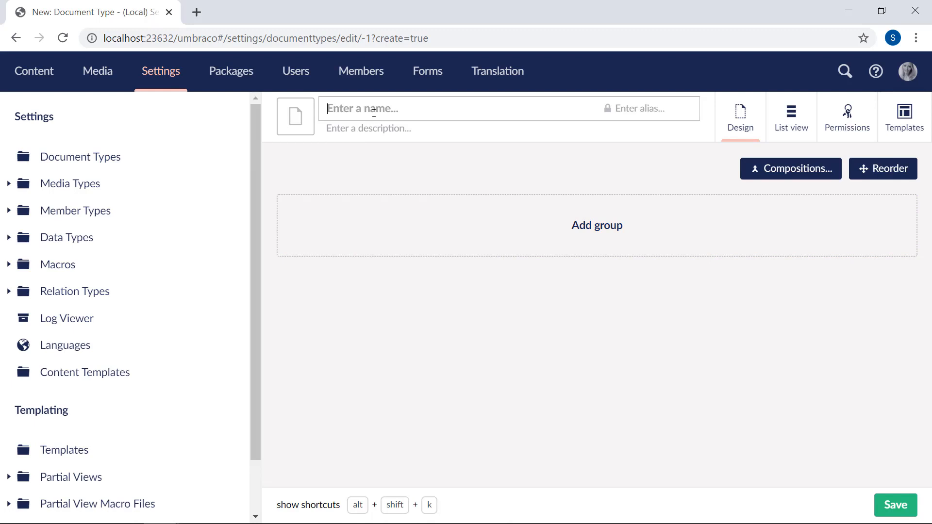
Name the document type Home Page with description 'Use this for creating a Home page.'.
{"action": "type", "text": "Home Page"}
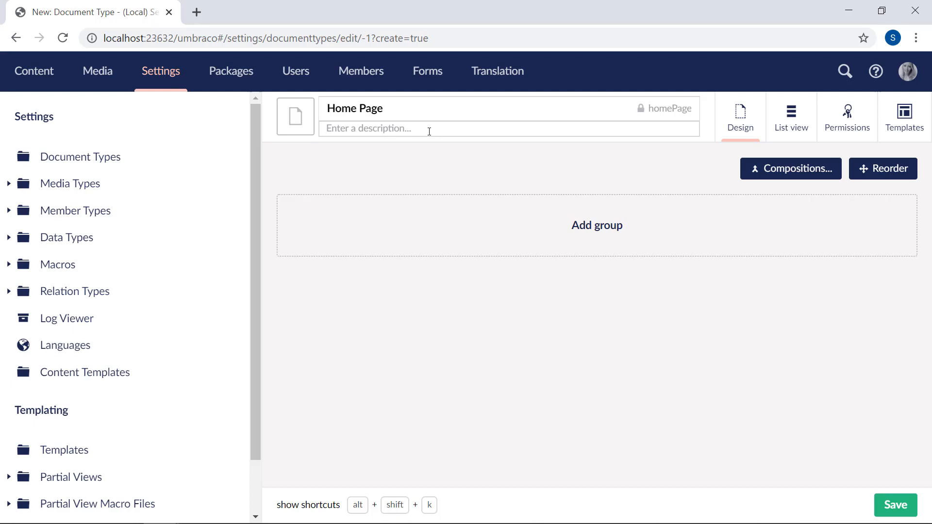
{"action": "type", "text": "Use this for"}
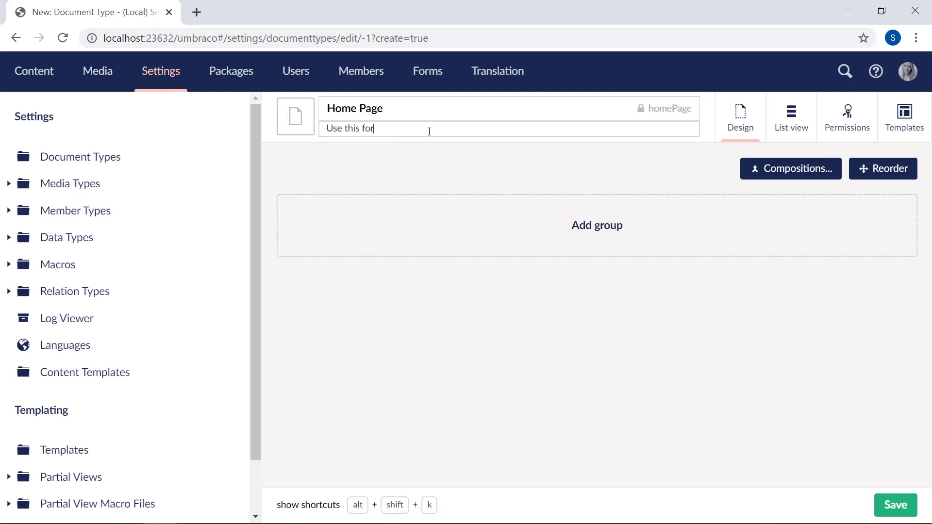
{"action": "type", "text": "creating a Home page."}
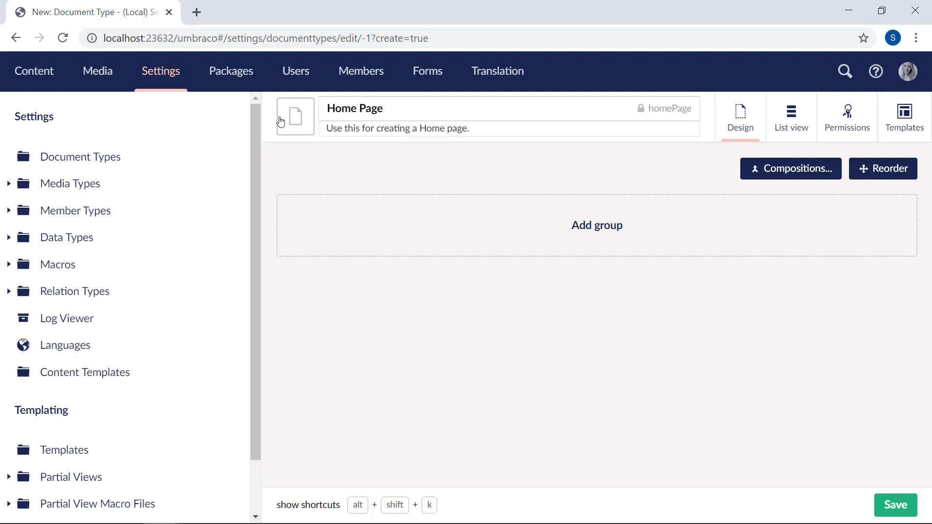
Give the Home Page document type the house icon, filtered by 'home'.
{"action": "left_click", "coordinate": [294, 116]}
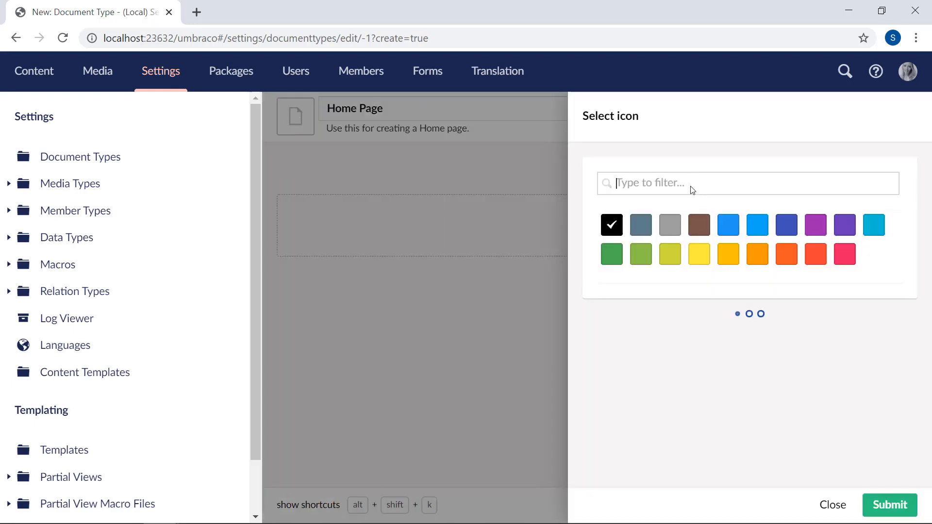
{"action": "type", "text": "home"}
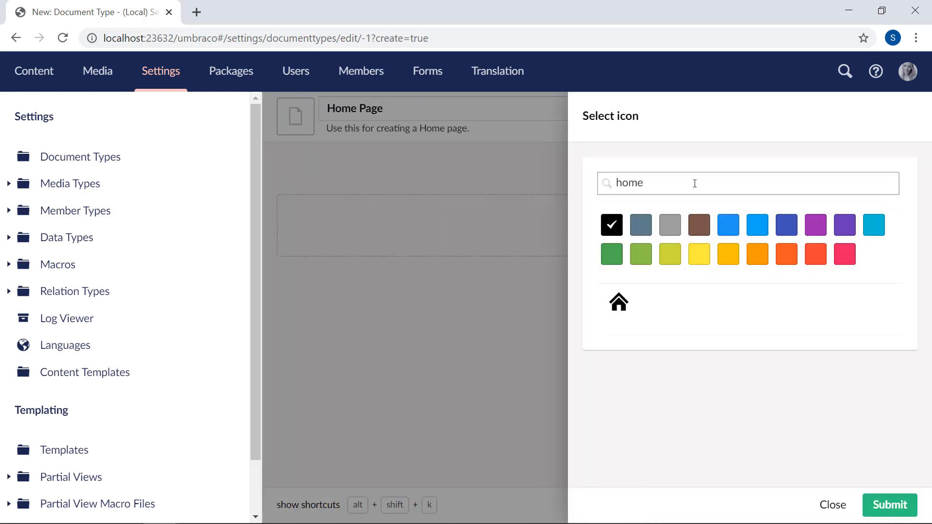
{"action": "left_click", "coordinate": [891, 505]}
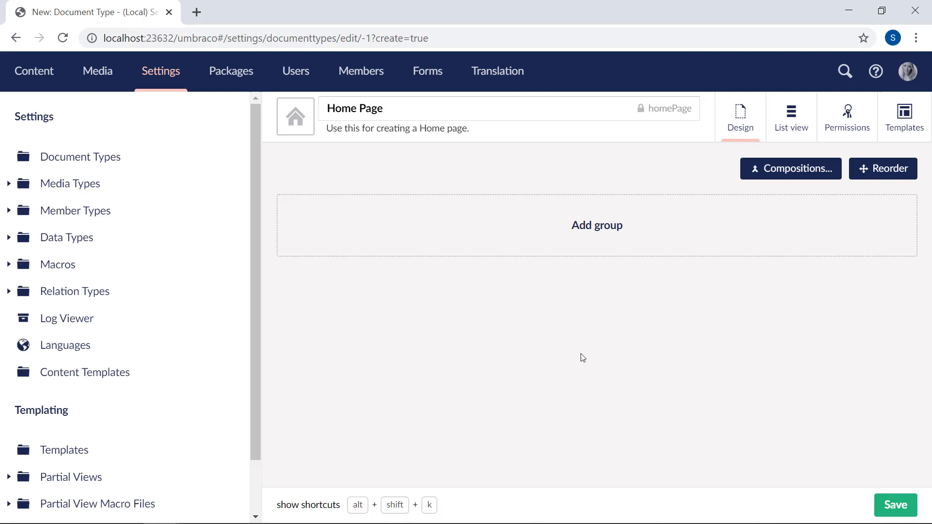
Add a group named Content and start a new property in it.
{"action": "left_click", "coordinate": [597, 225]}
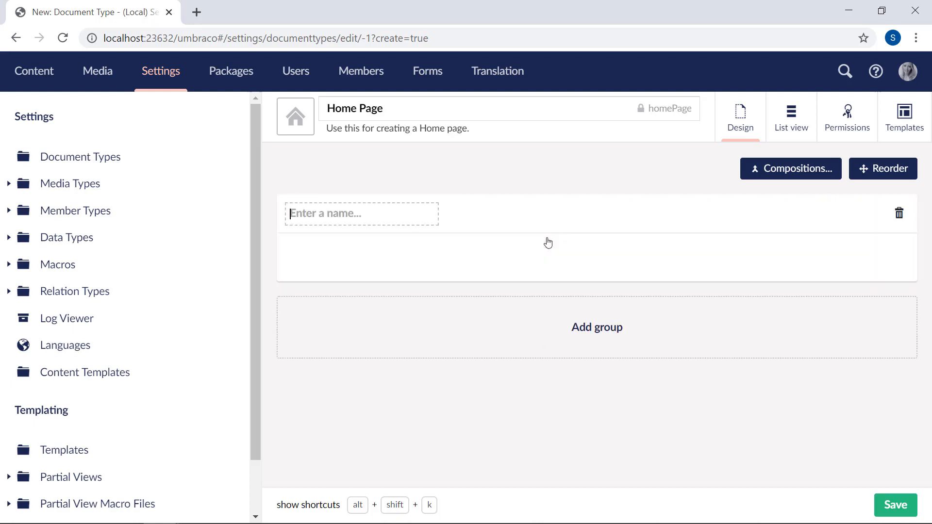
{"action": "type", "text": "Content"}
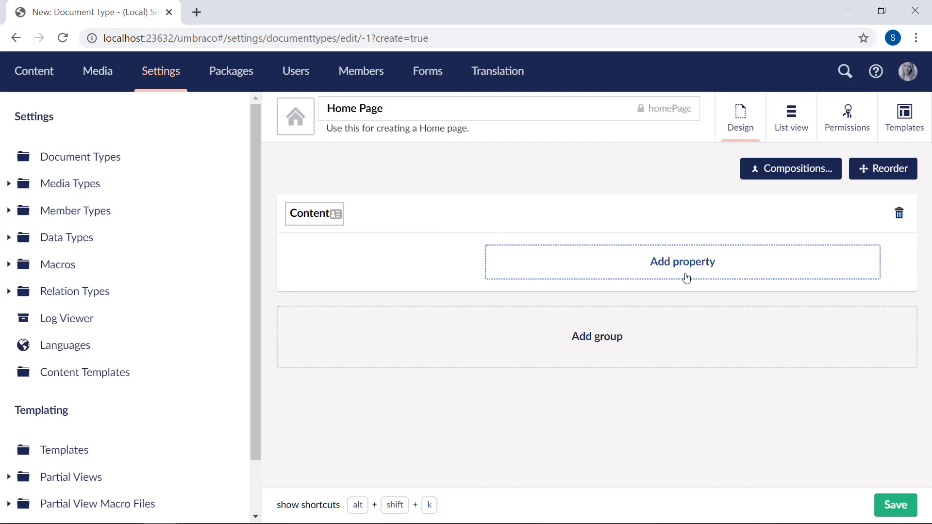
{"action": "left_click", "coordinate": [682, 261]}
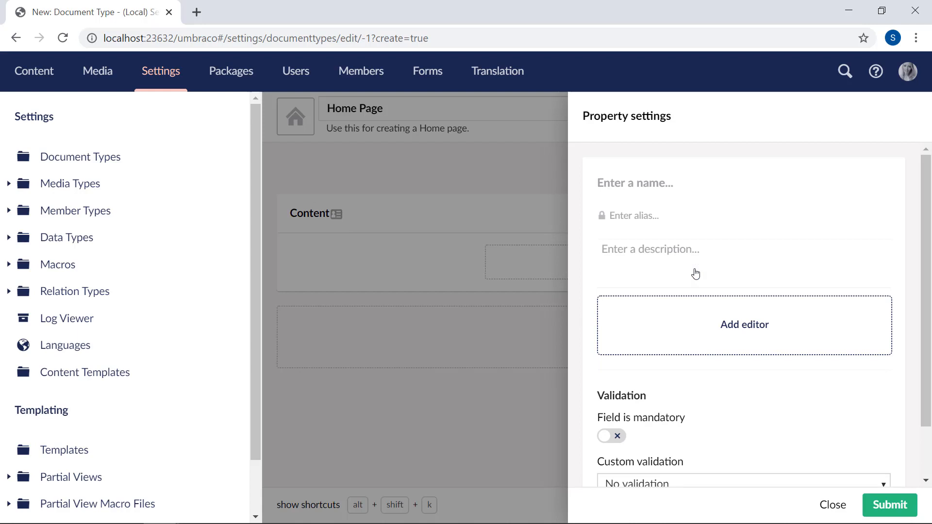
Name the property Body Text with description 'This will be the main text on the home page.'.
{"action": "left_click", "coordinate": [635, 183]}
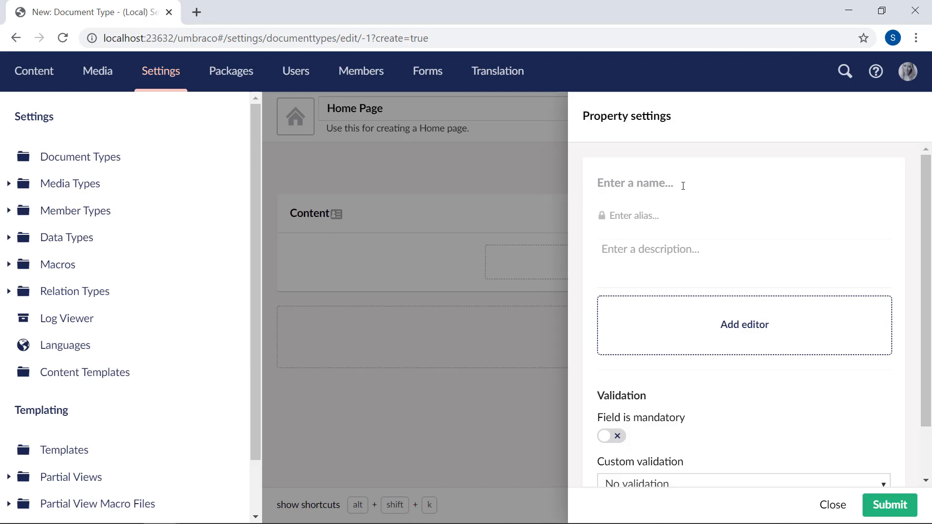
{"action": "type", "text": "Body Text"}
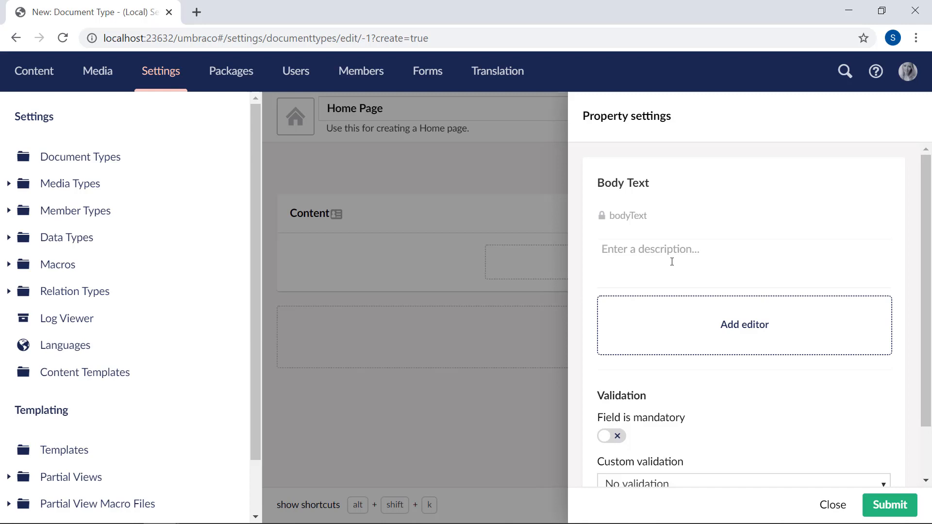
{"action": "type", "text": "This will be the m"}
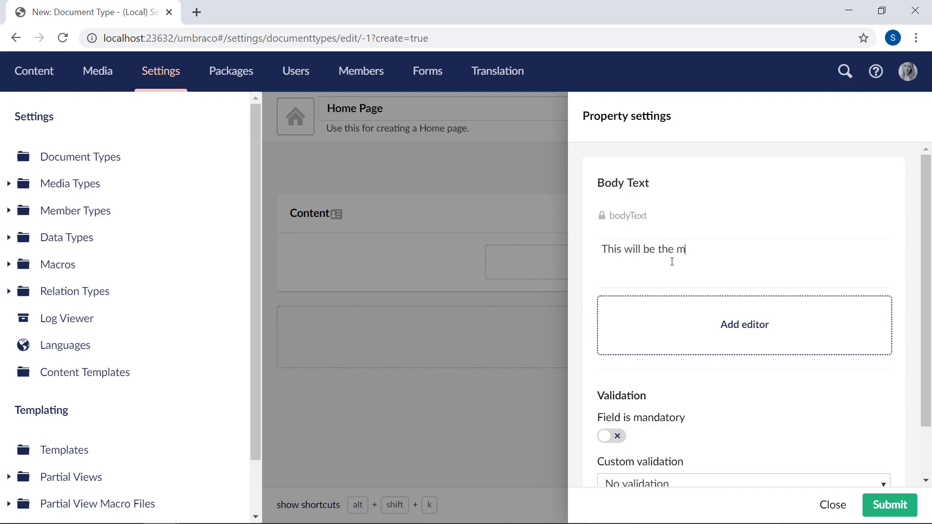
{"action": "type", "text": "ain text on"}
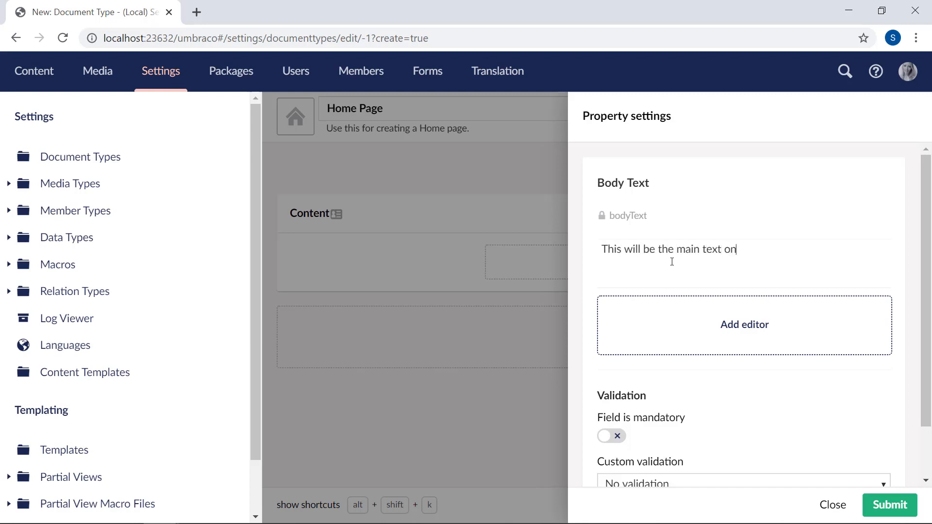
{"action": "type", "text": "the home page."}
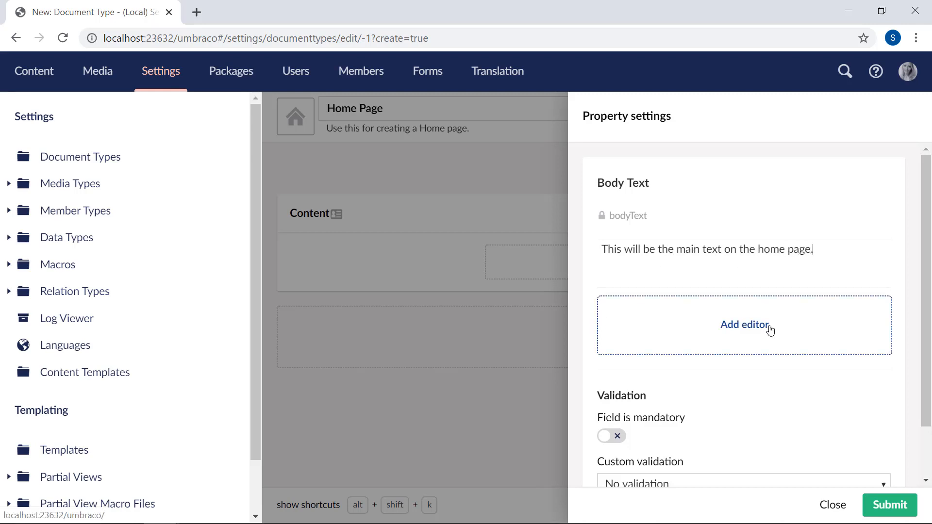
Choose the existing Textarea editor for the Body Text property.
{"action": "left_click", "coordinate": [743, 324]}
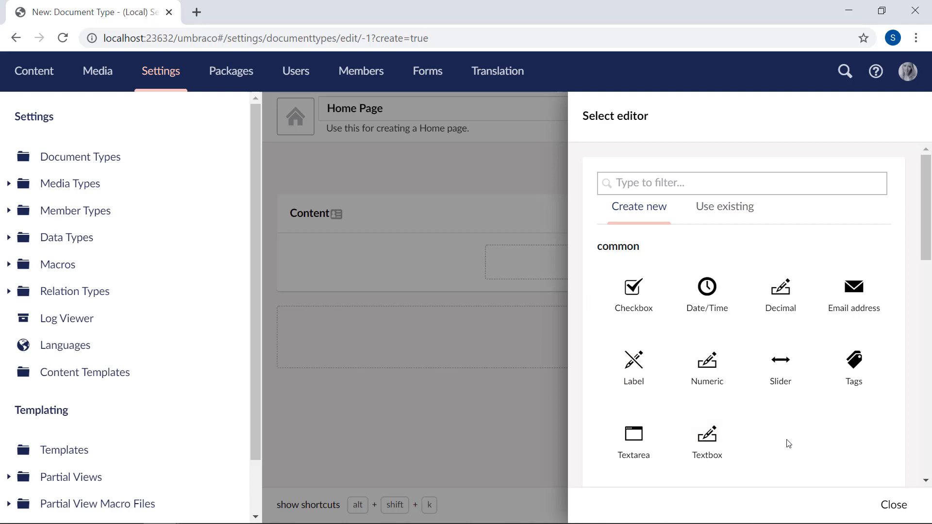
{"action": "left_click", "coordinate": [742, 183]}
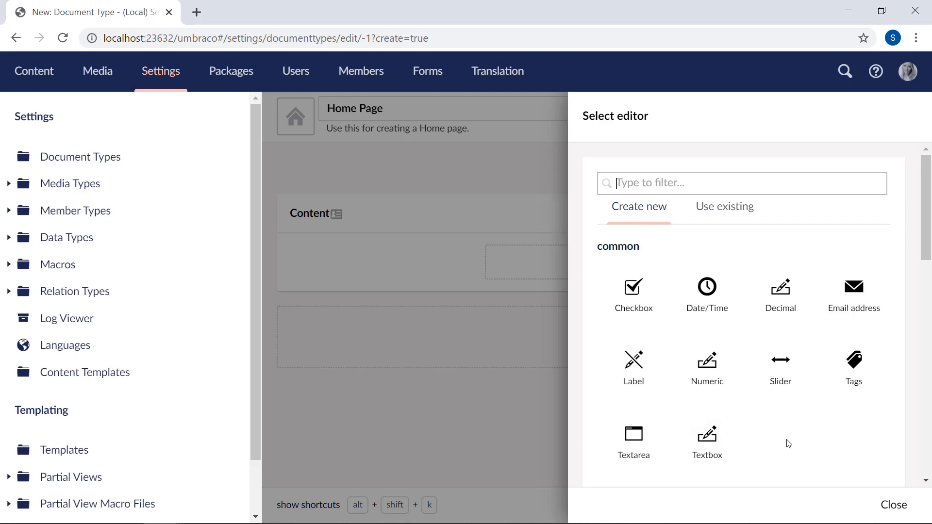
{"action": "type", "text": "text"}
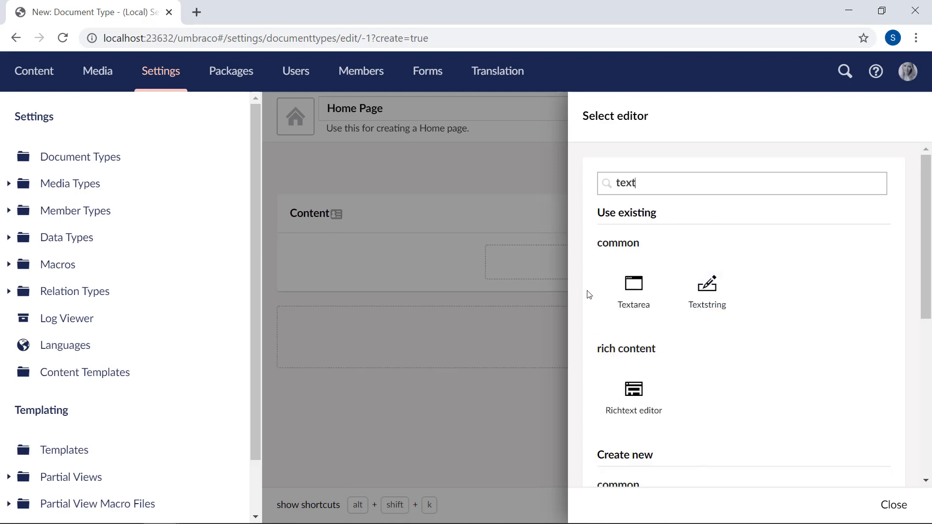
{"action": "mouse_move", "coordinate": [634, 292]}
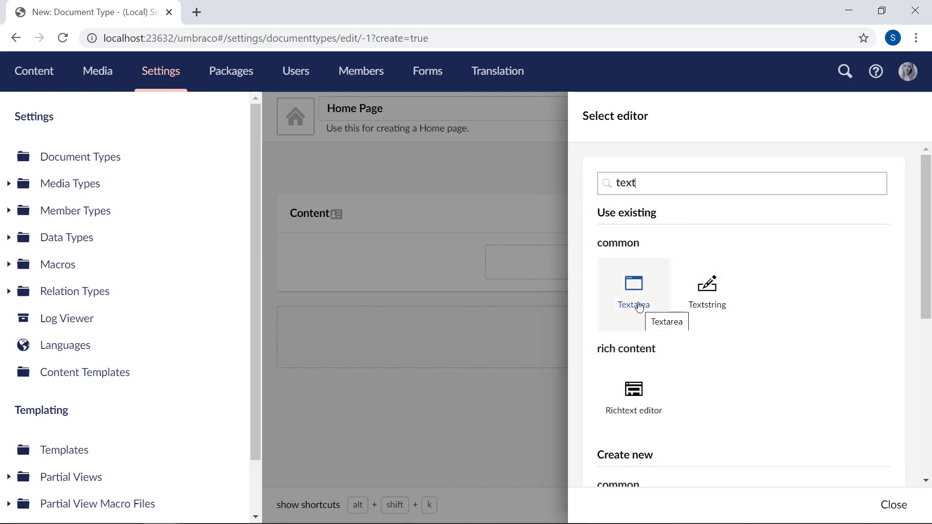
{"action": "left_click", "coordinate": [633, 284]}
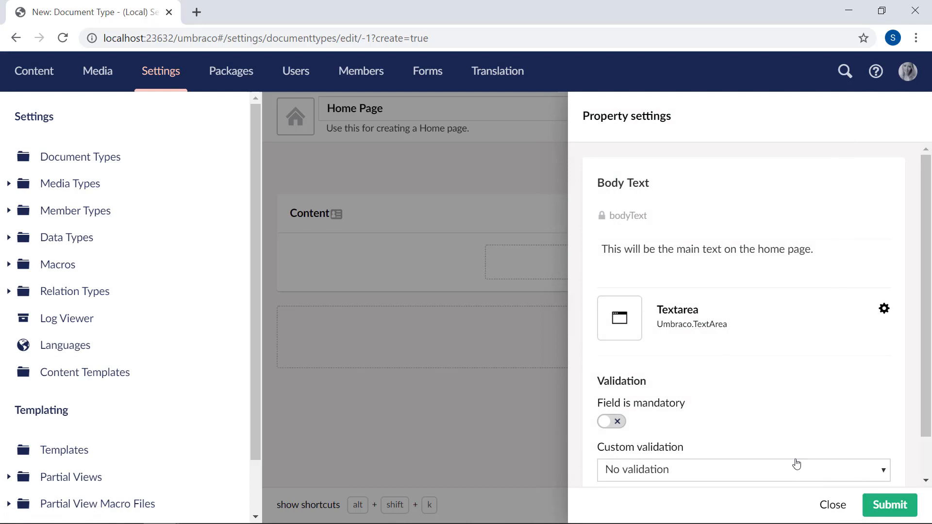
Submit the Body Text property into the Content group.
{"action": "left_click", "coordinate": [890, 505]}
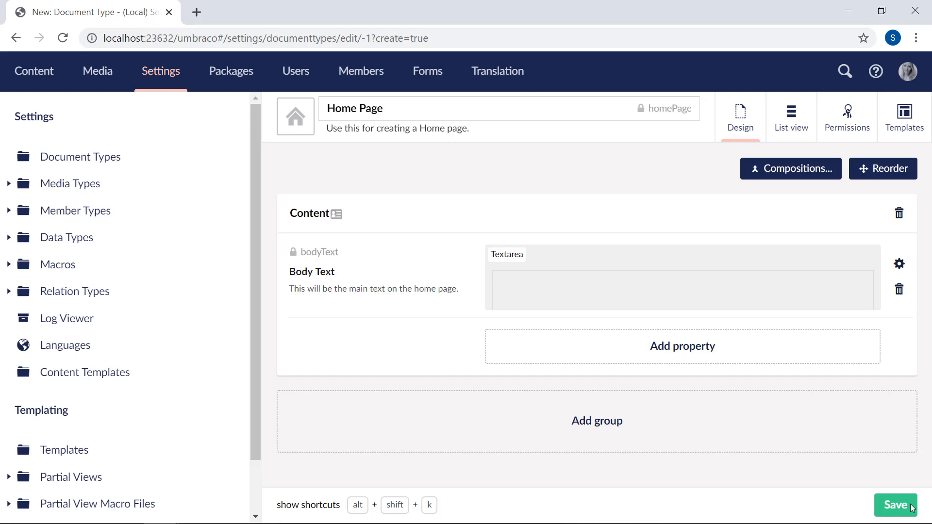
{"action": "mouse_move", "coordinate": [779, 480]}
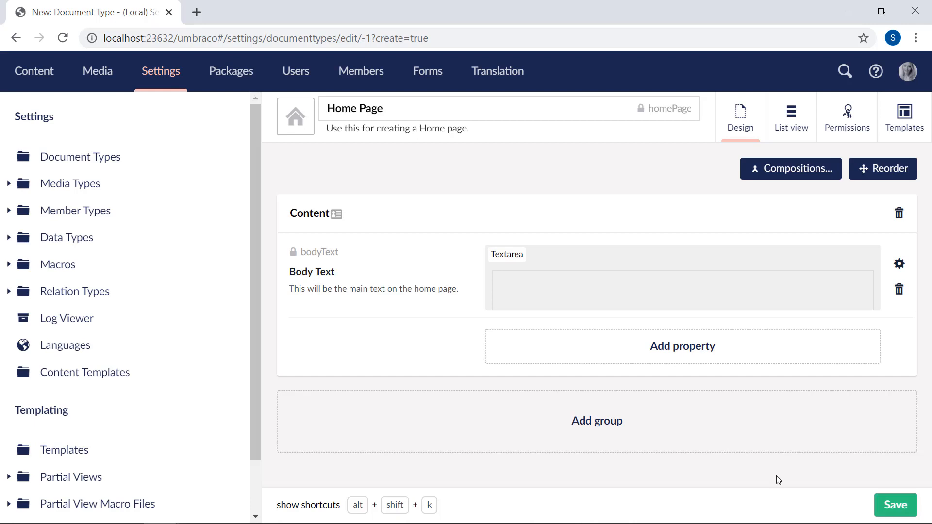
{"action": "mouse_move", "coordinate": [847, 112]}
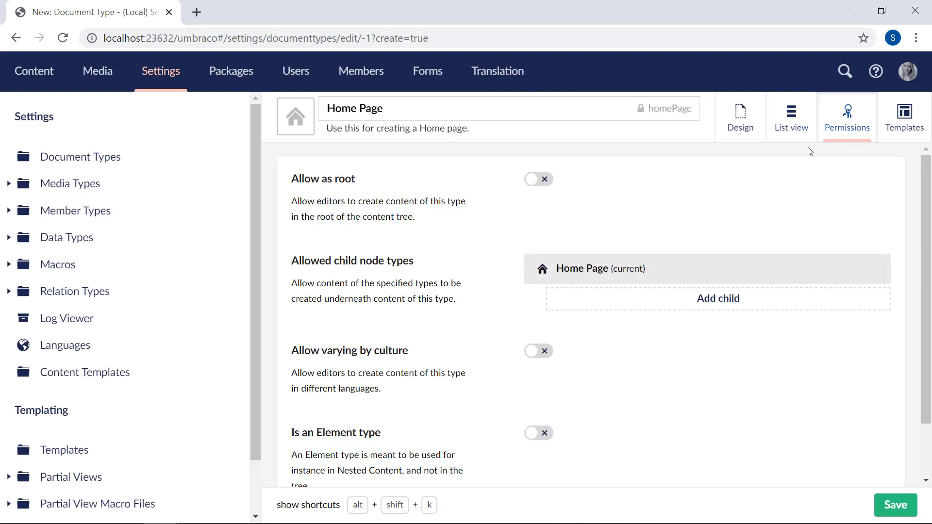
Allow Home Page as root, save the document type, and return to Content.
{"action": "left_click", "coordinate": [538, 179]}
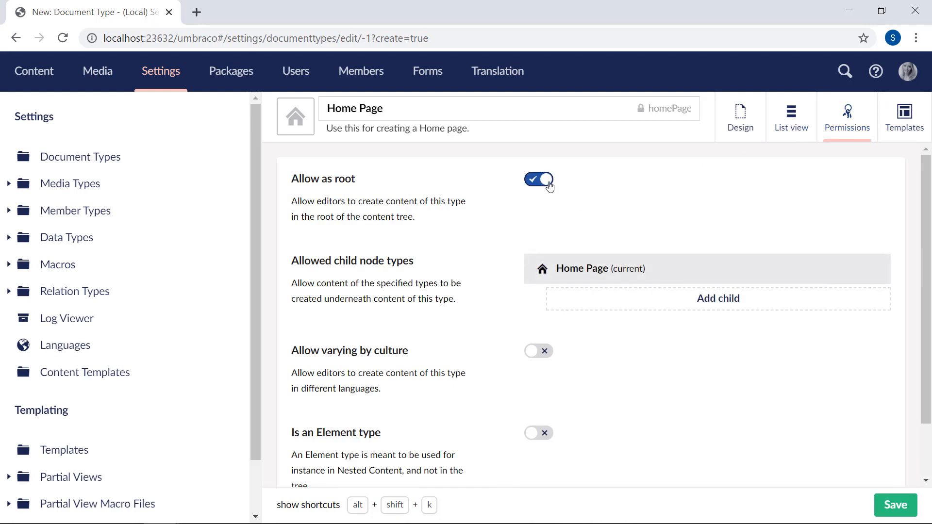
{"action": "mouse_move", "coordinate": [779, 188]}
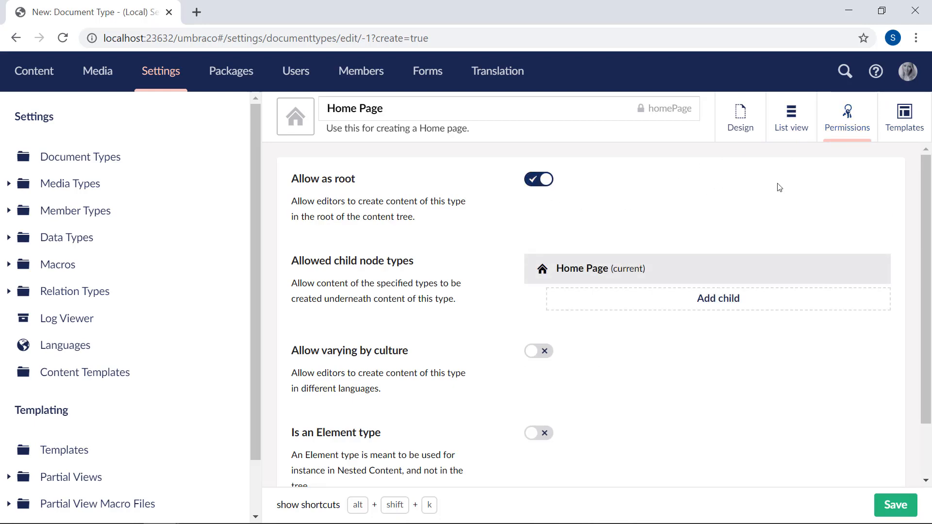
{"action": "left_click", "coordinate": [896, 505]}
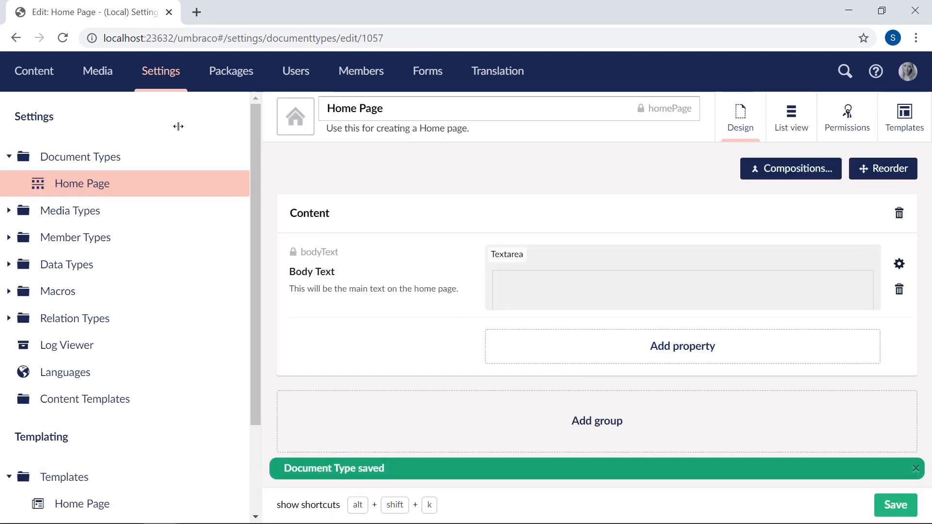
{"action": "left_click", "coordinate": [34, 71]}
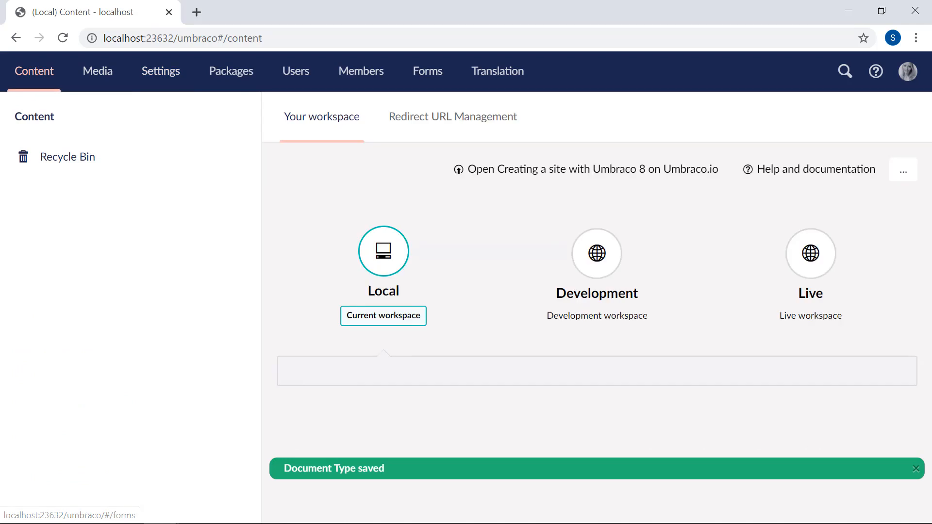
Create a new Home Page content item from the content root's Create action.
{"action": "left_click", "coordinate": [243, 116]}
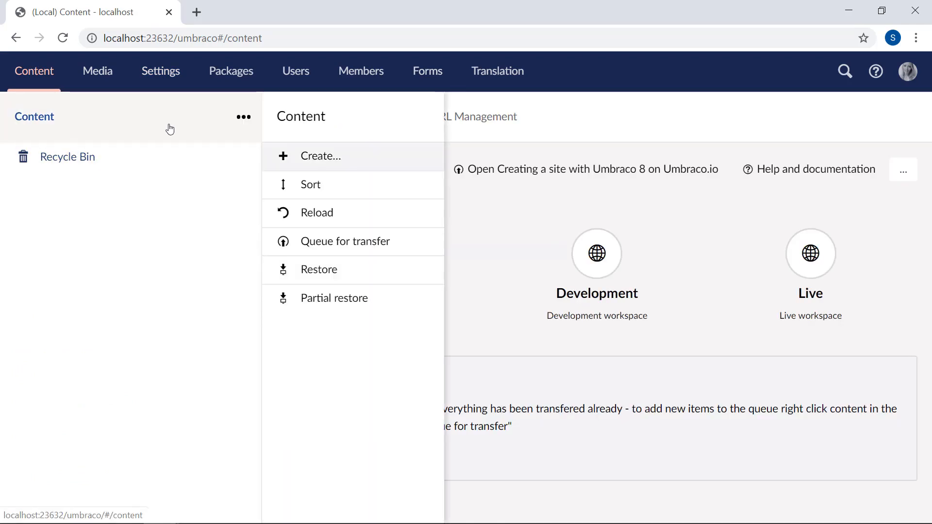
{"action": "left_click", "coordinate": [320, 155]}
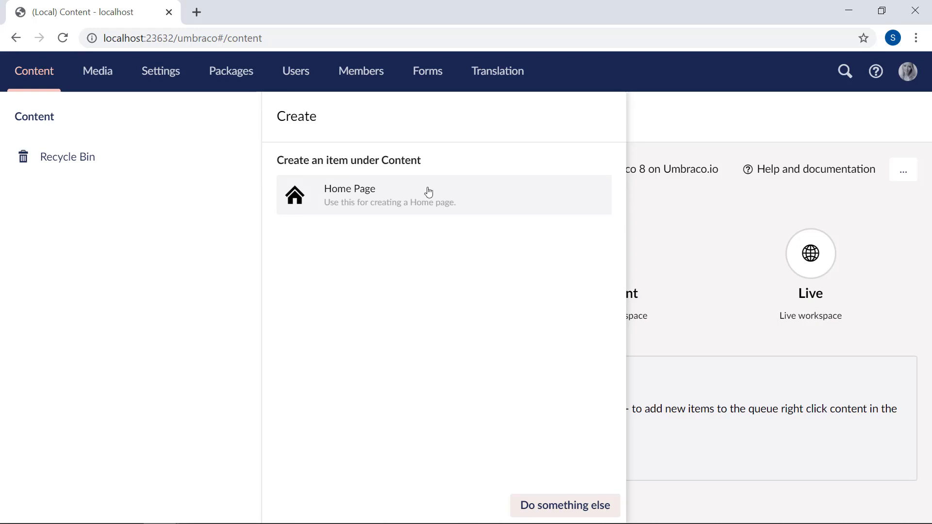
{"action": "left_click", "coordinate": [349, 195]}
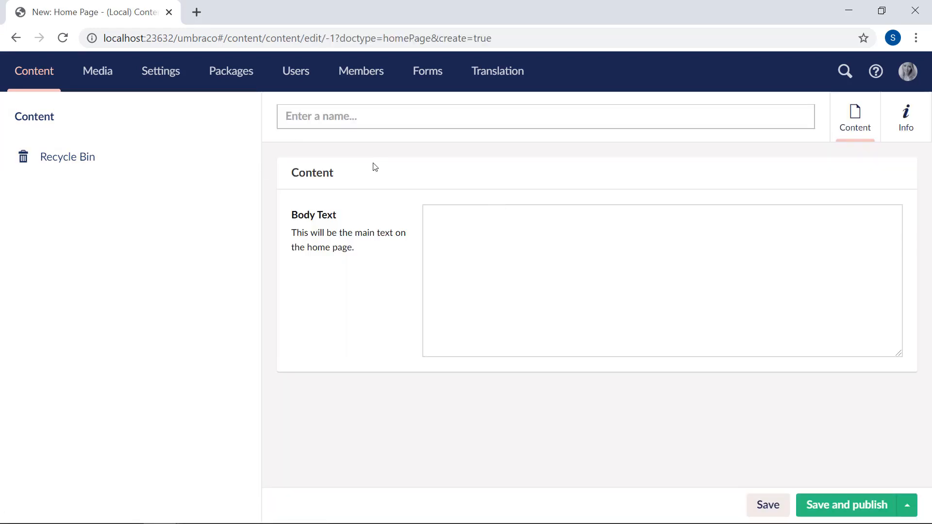
Name the page 'Welcome', enter body text 'This is our very first piece of content. Nice!', and save and publish.
{"action": "left_click", "coordinate": [379, 116]}
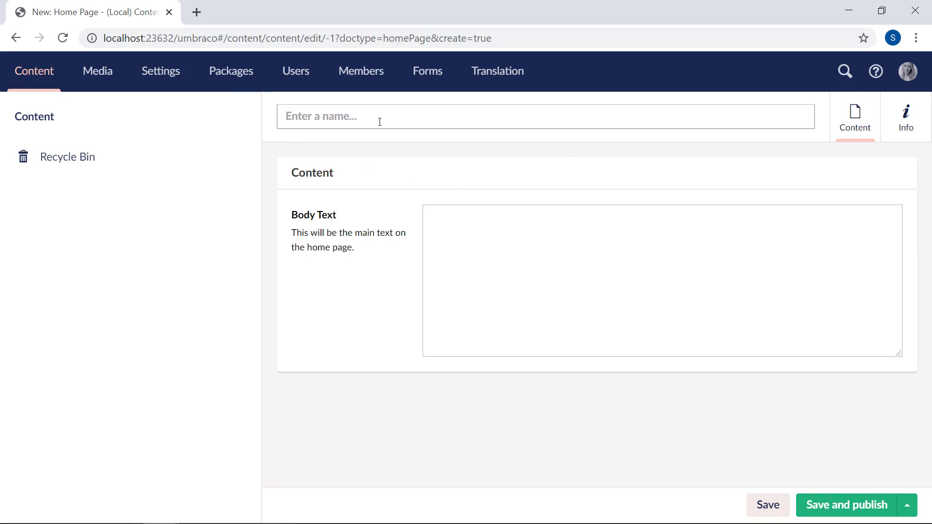
{"action": "type", "text": "Welcome"}
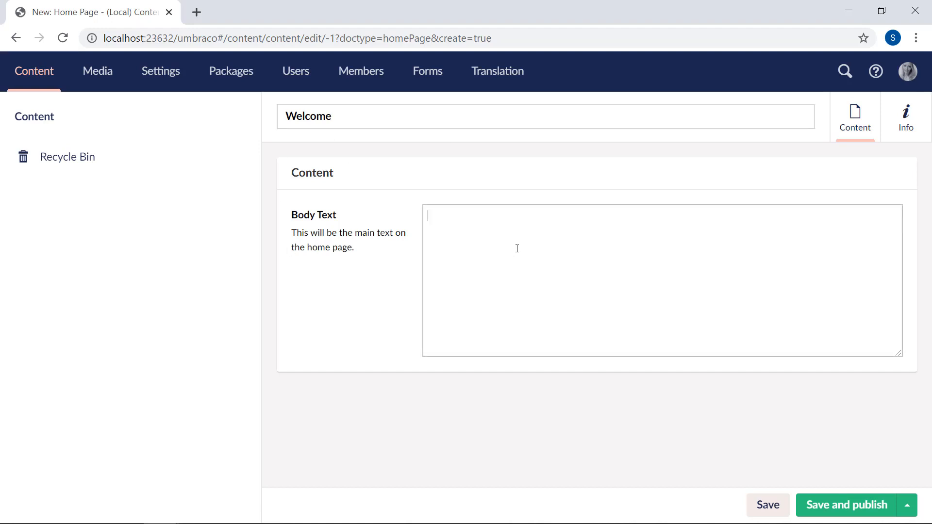
{"action": "type", "text": "This is our very"}
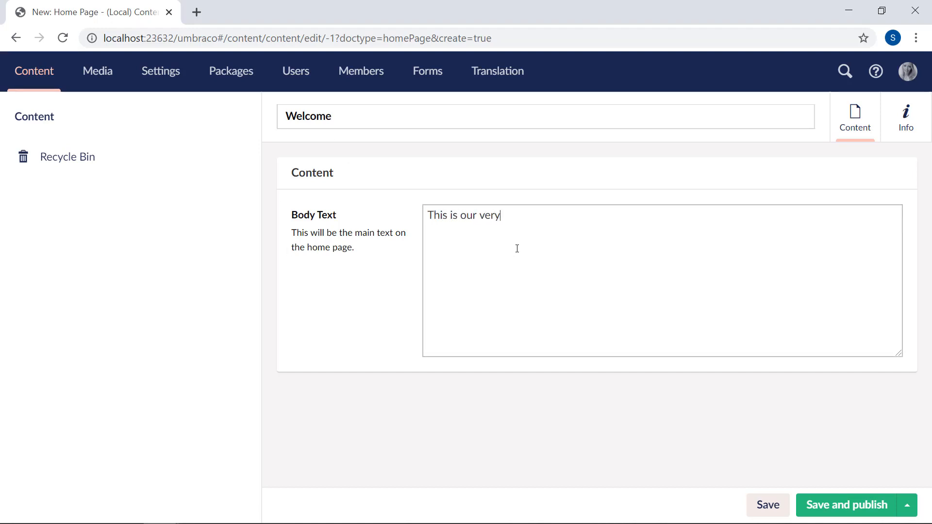
{"action": "type", "text": "first piece of c"}
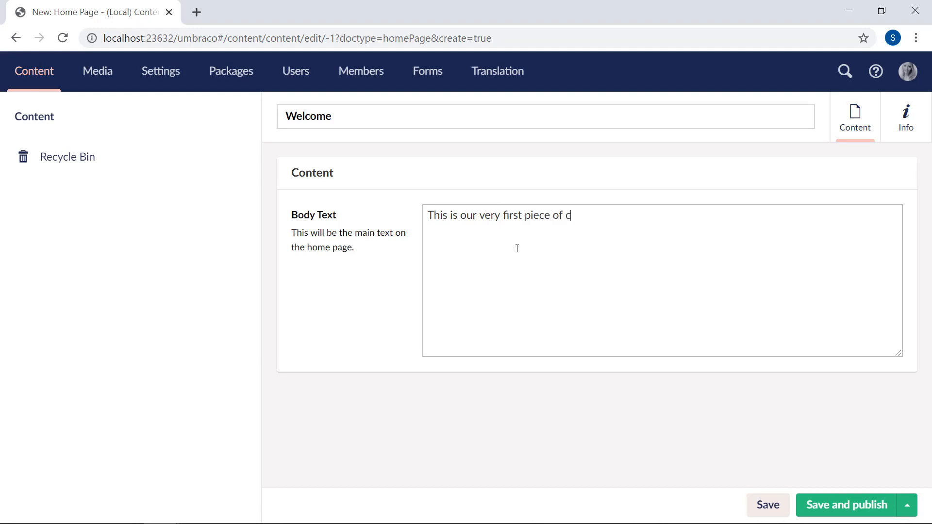
{"action": "type", "text": "ontent. Nice!"}
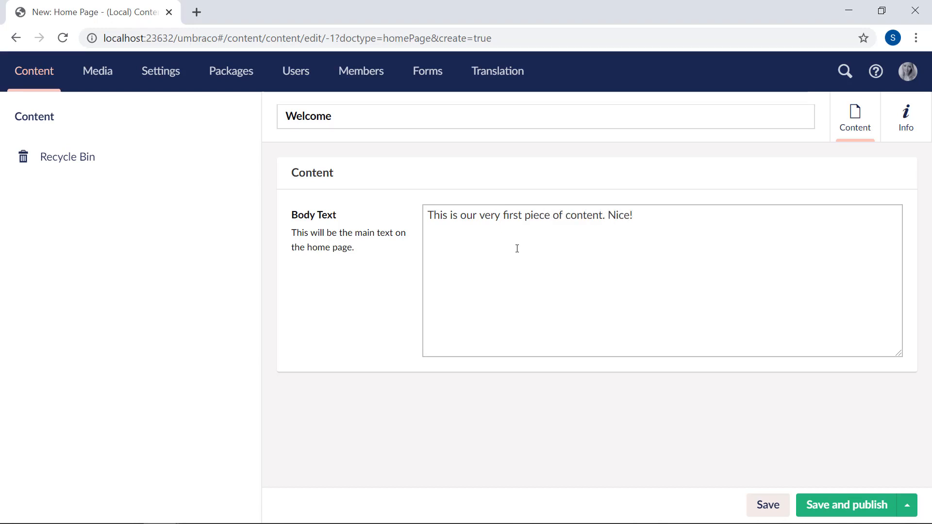
{"action": "mouse_move", "coordinate": [882, 499]}
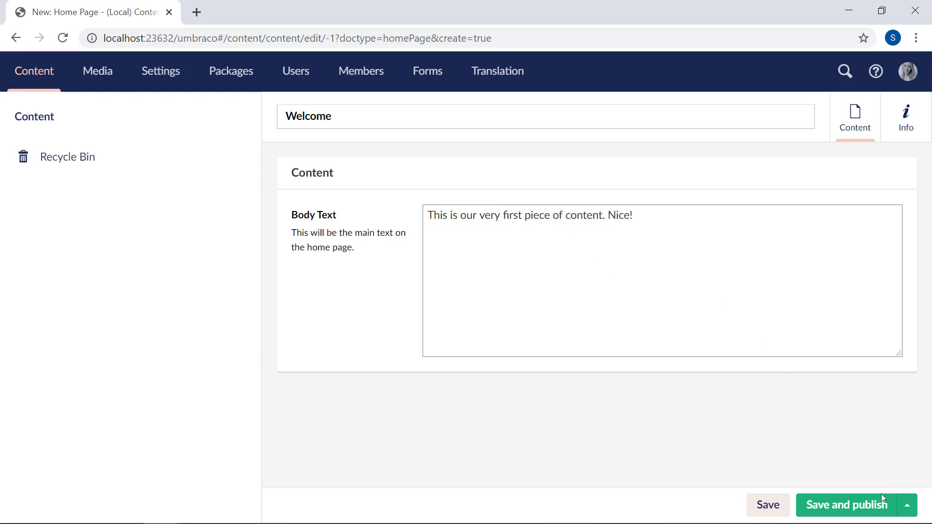
{"action": "left_click", "coordinate": [847, 505]}
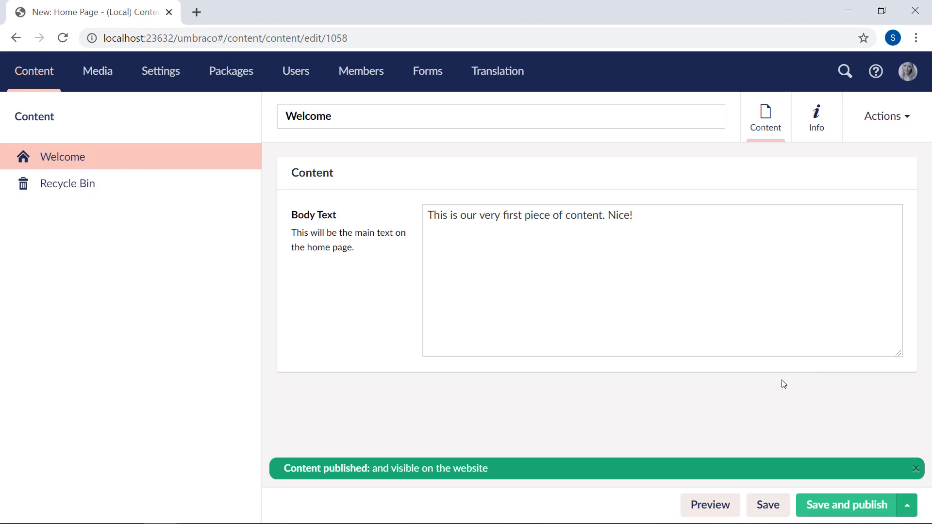
View the Welcome page's Info to confirm its Published status and root link.
{"action": "left_click", "coordinate": [916, 468]}
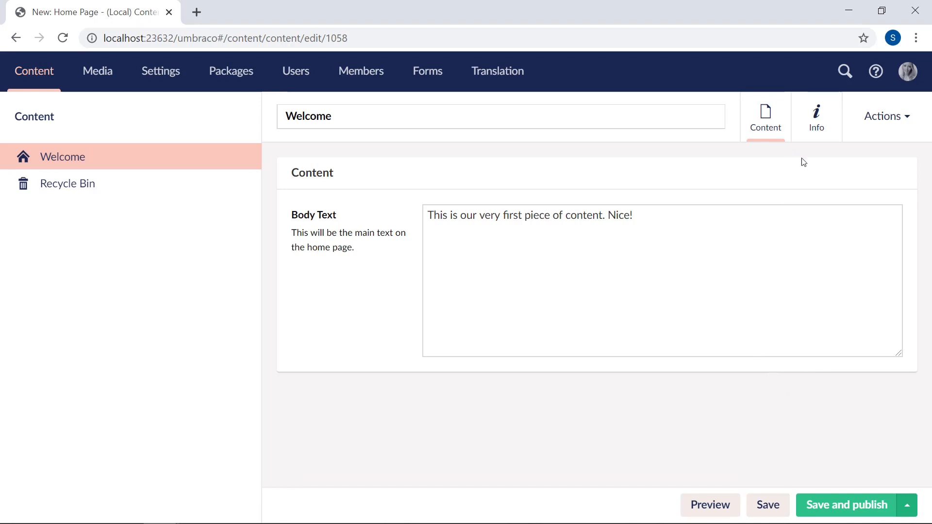
{"action": "left_click", "coordinate": [816, 115]}
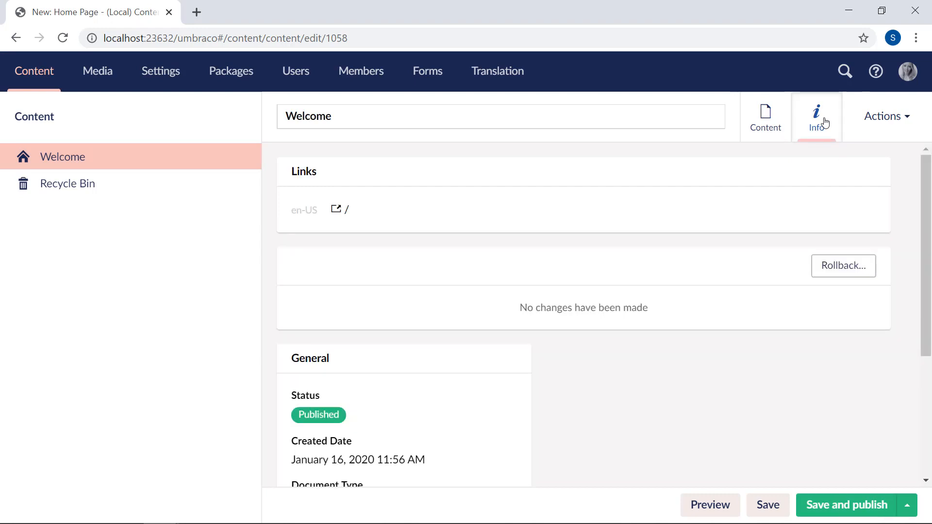